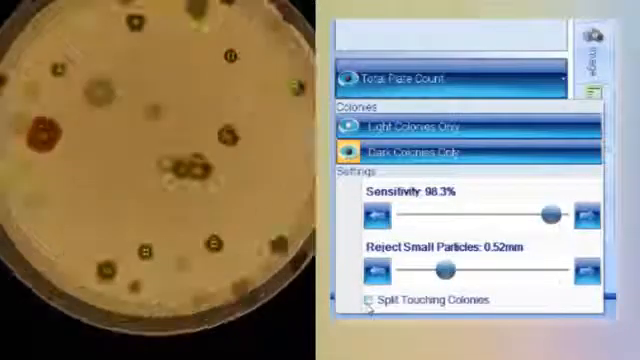
- Enable Split Touching Colonies so adjoining colonies are counted and outlined individually
left_click(364, 300)
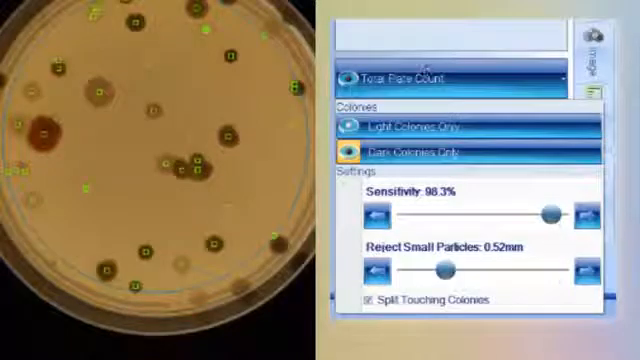